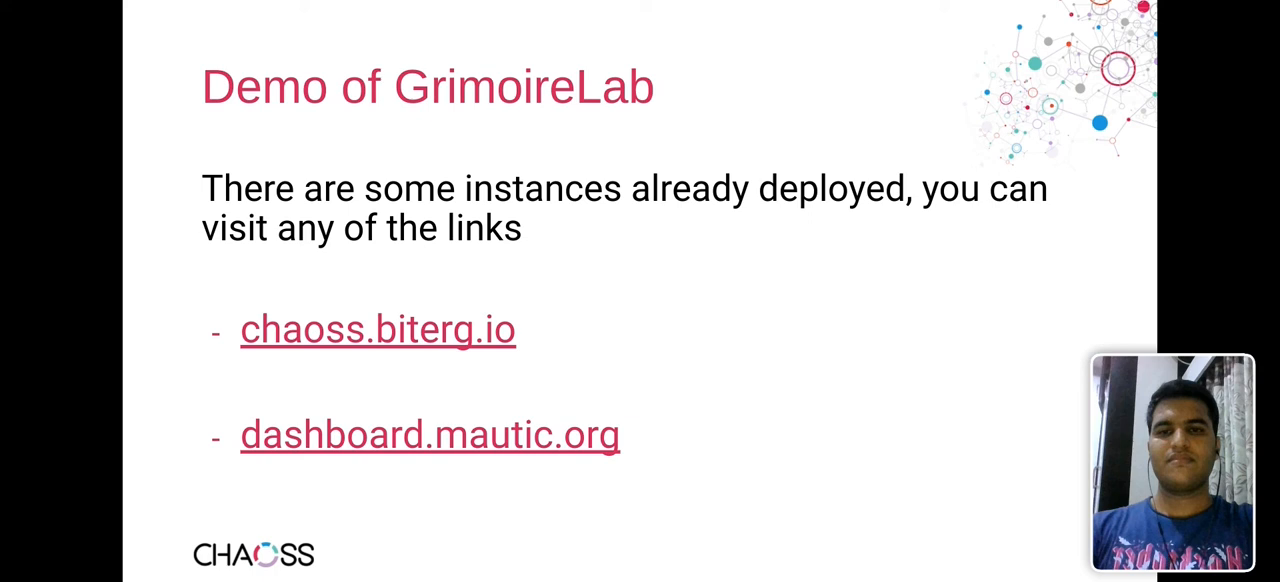
Step: Open the chaoss.biterg.io live demo dashboard from the 'Demo of GrimoireLab' slide
click(376, 328)
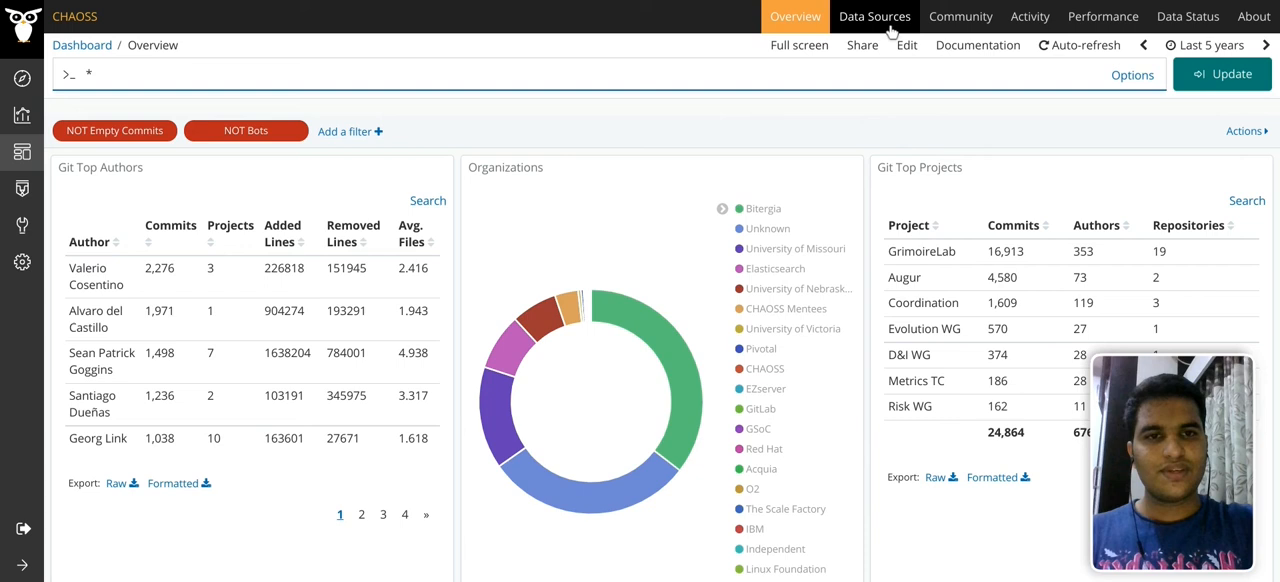
Step: Review the GitHub Pull Requests dashboard and scroll through the saved visualizations list
click(874, 16)
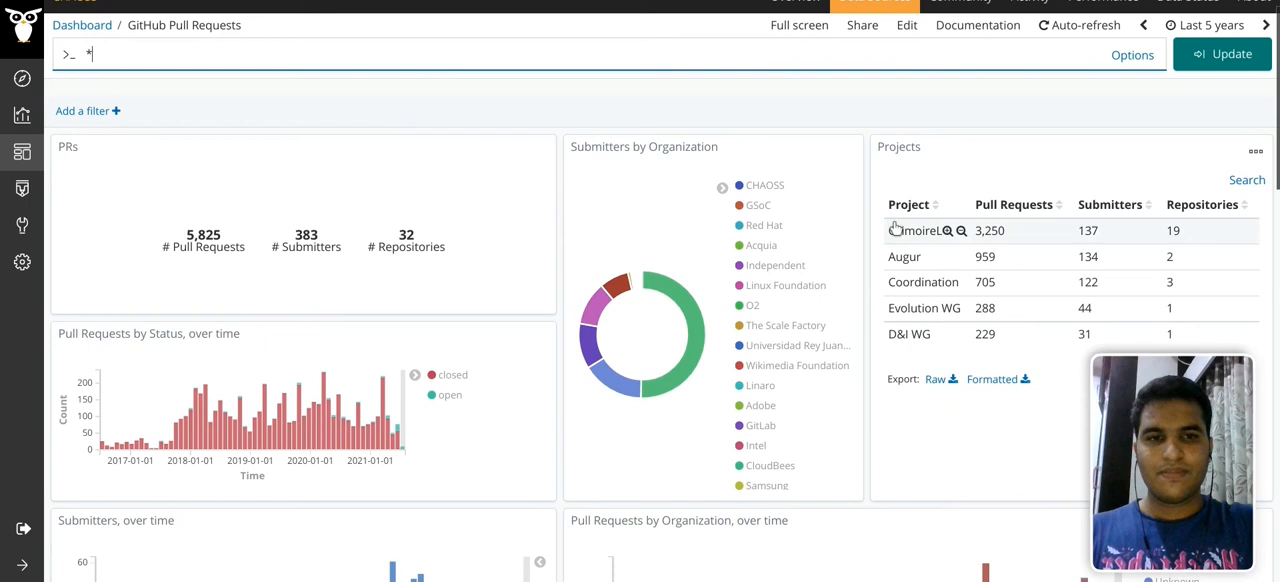
scroll(down, 3)
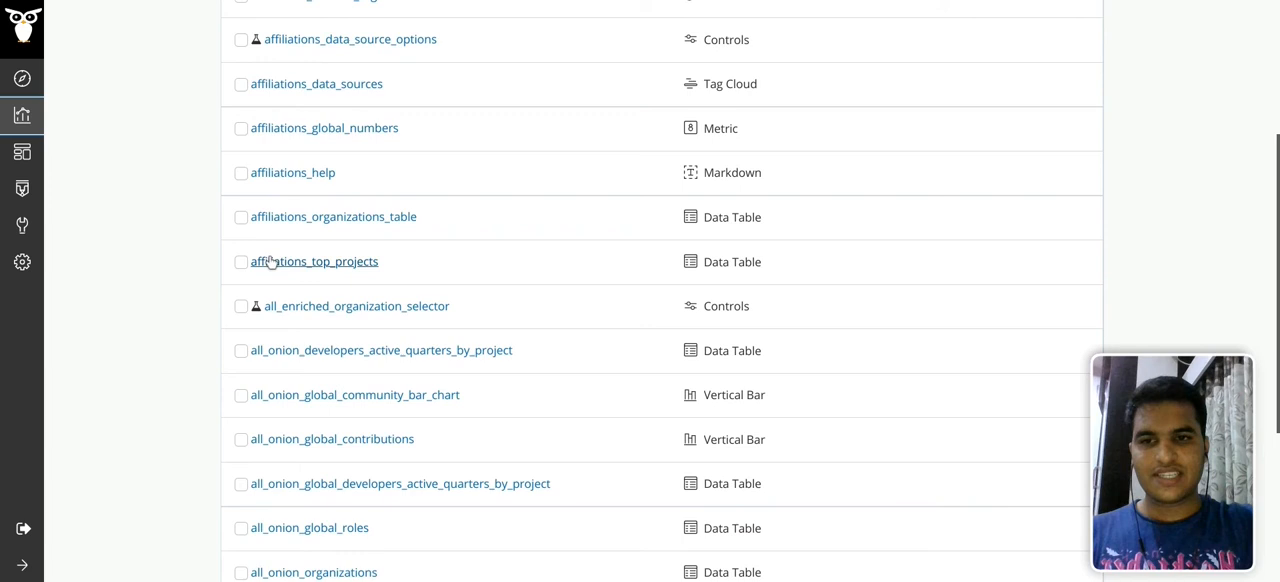
scroll(up, 3)
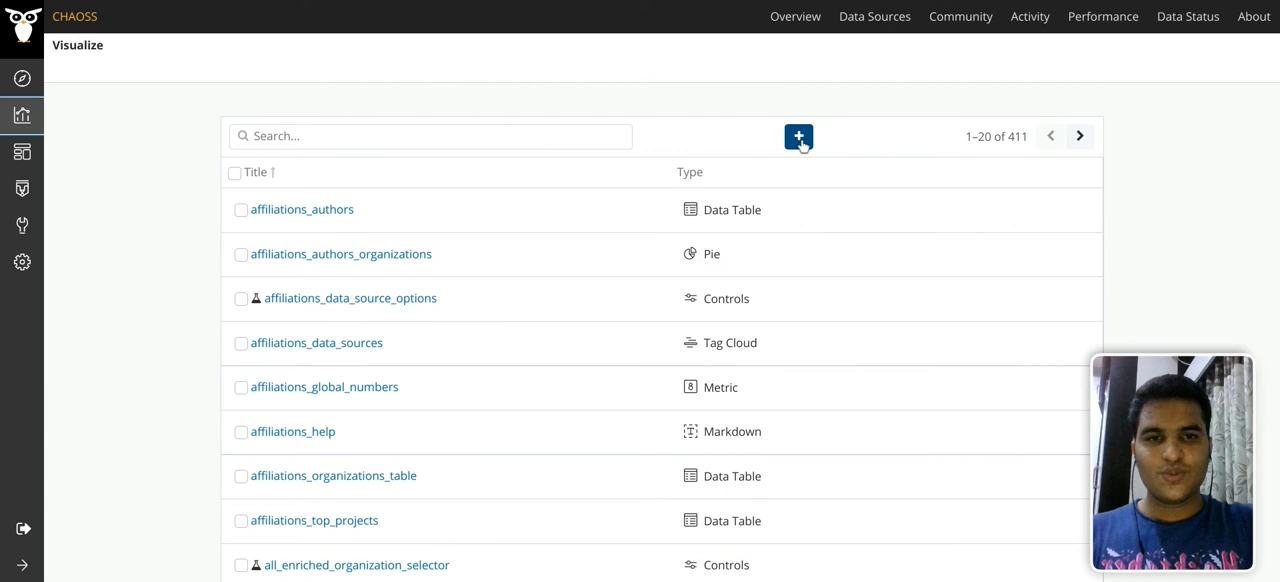
Step: Create a new visualization and choose the Network type
click(798, 136)
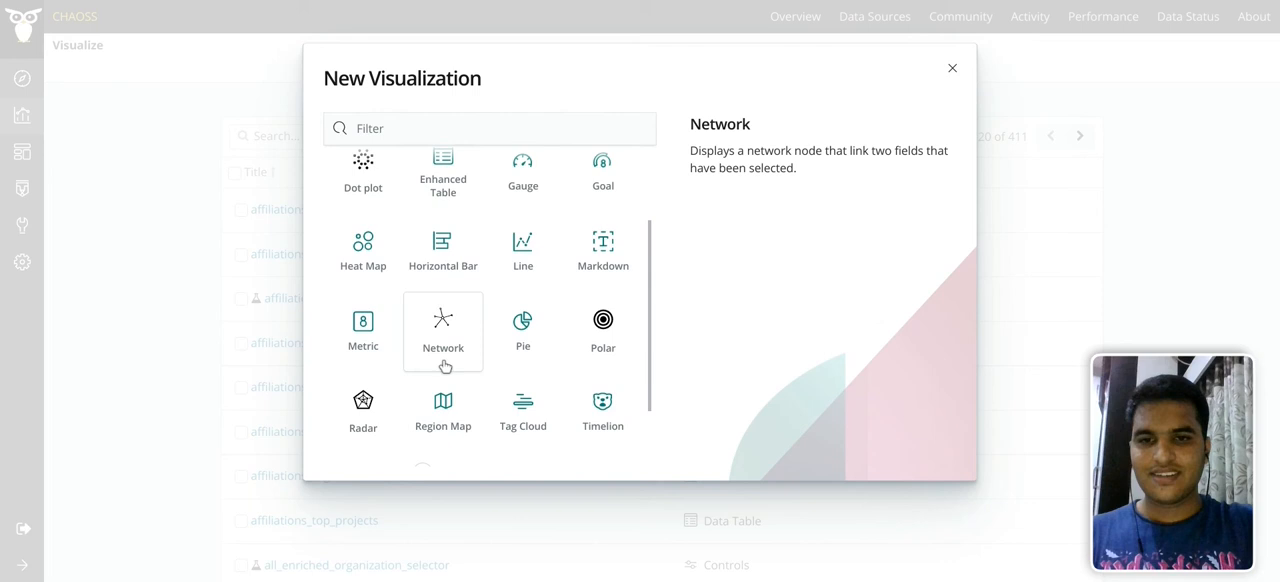
click(442, 330)
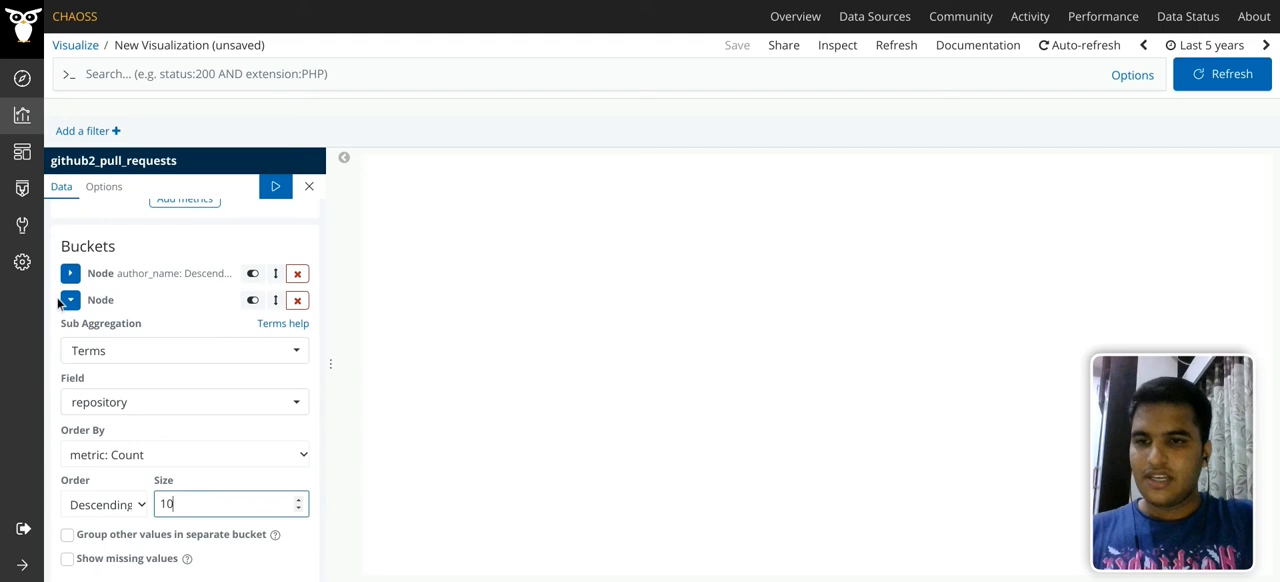
click(276, 188)
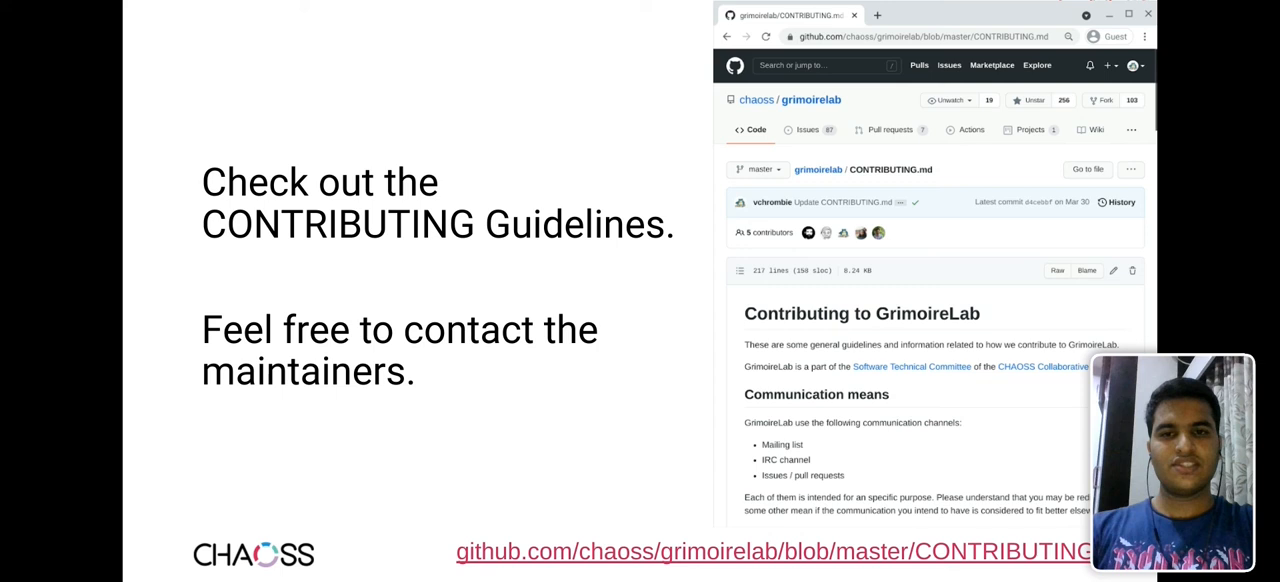
Step: Advance to the 'Join the community' slide
key(Right)
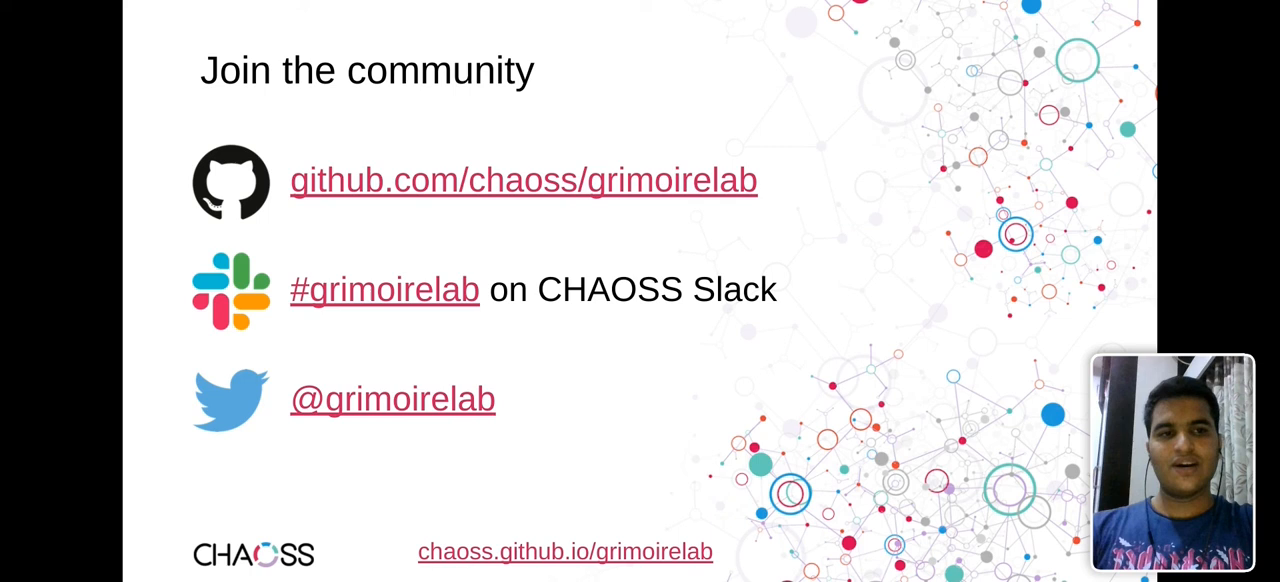